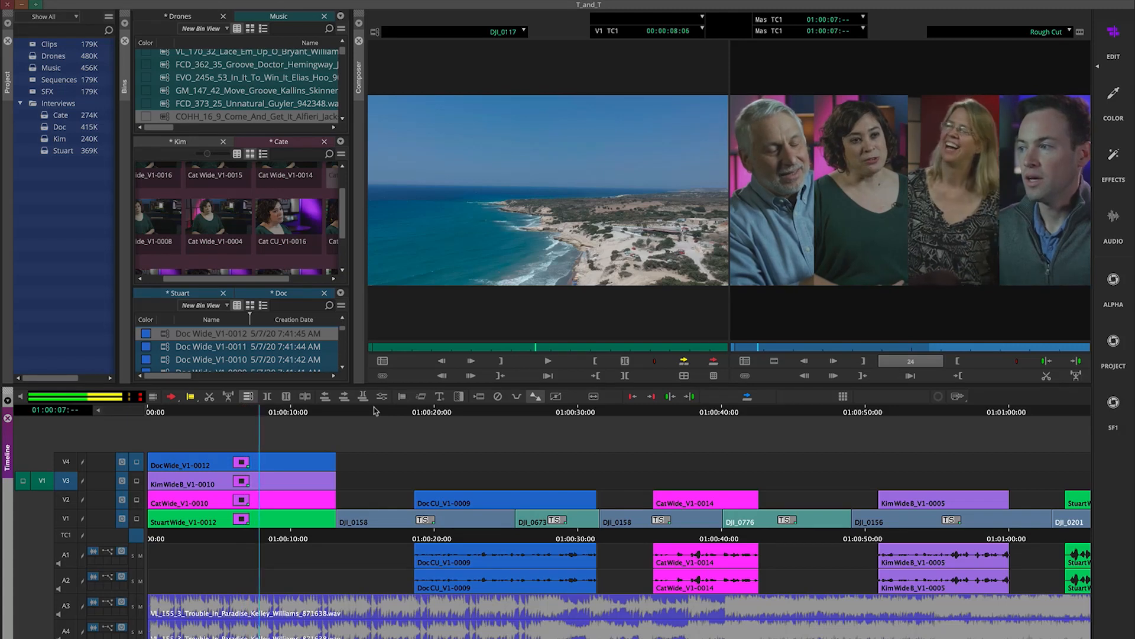
left_click(547, 360)
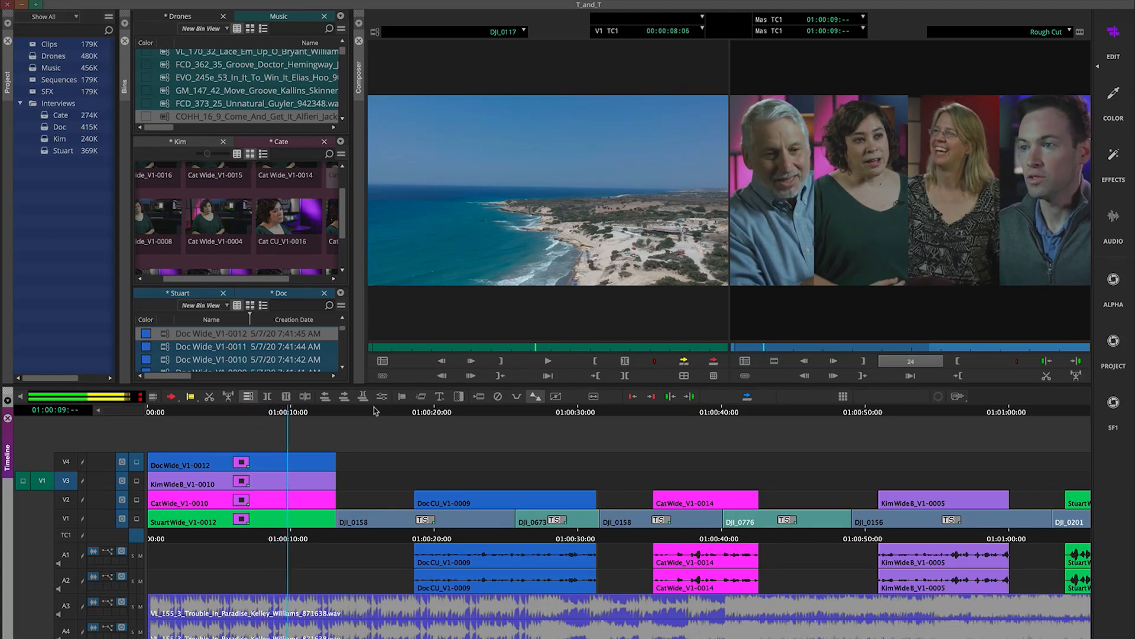